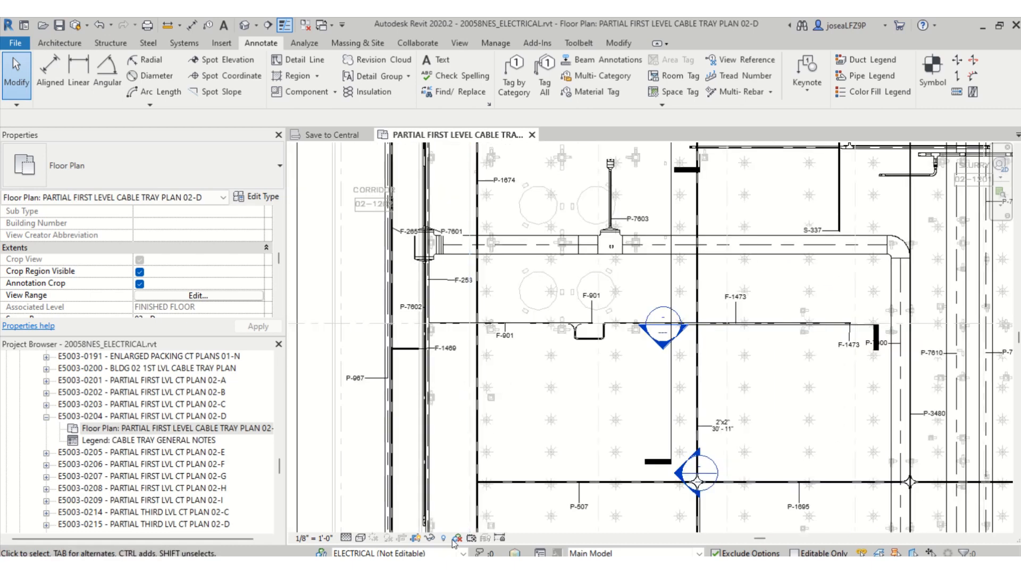
# - Show the first level cable tray plan coloured by workset and zoom into it
pyautogui.click(457, 538)
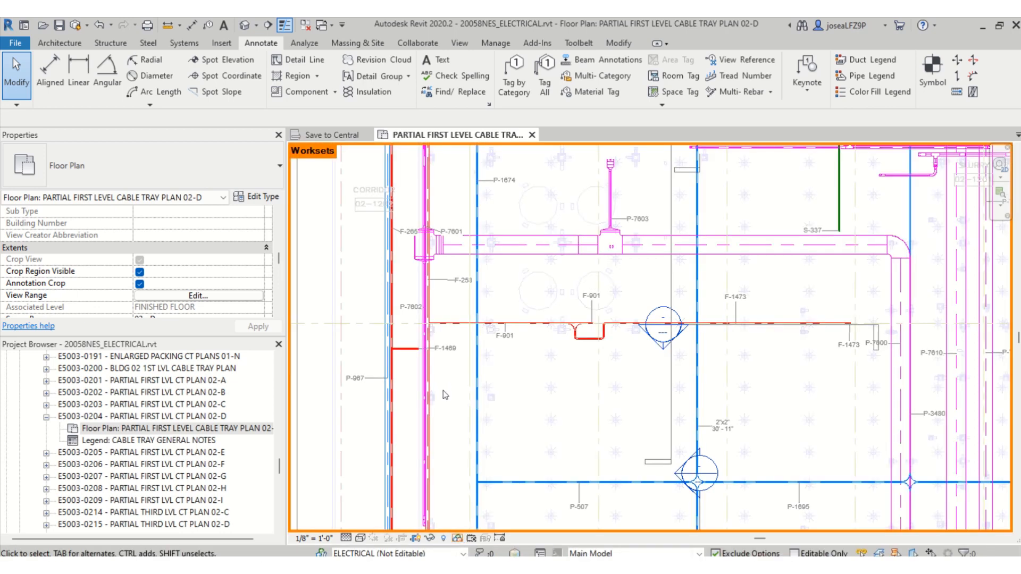
pyautogui.scroll(3)
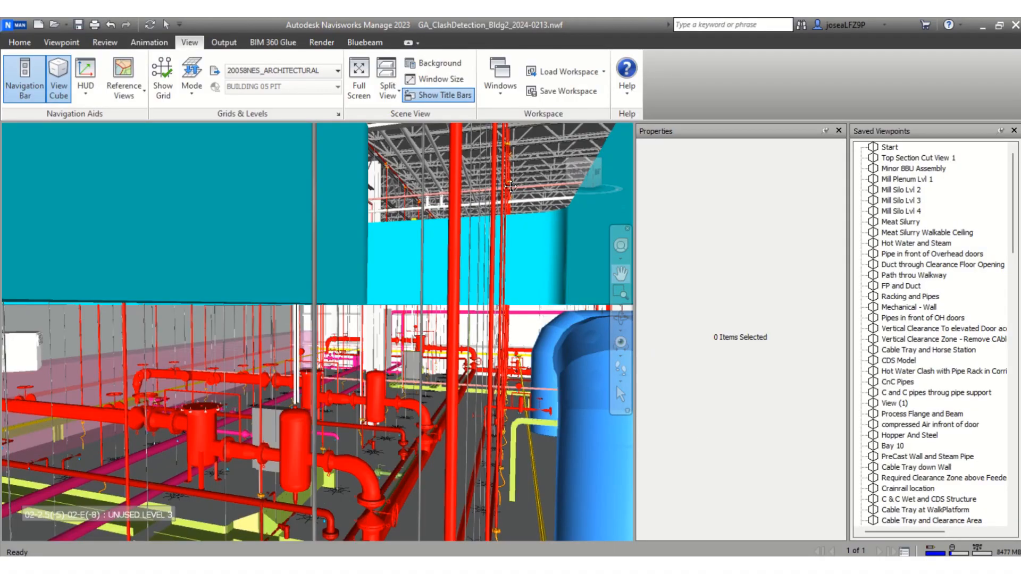
pyautogui.moveTo(487, 342)
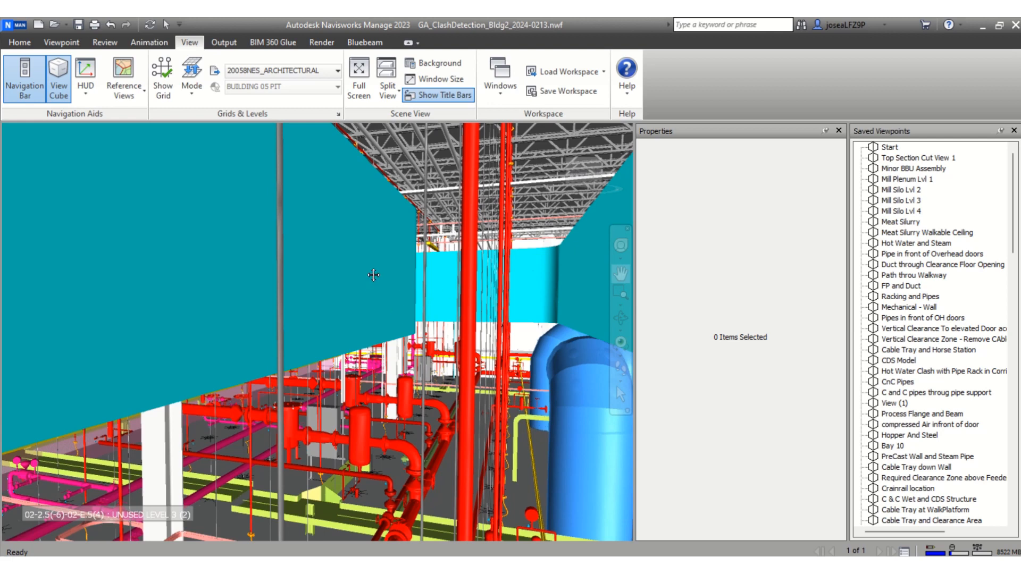
# - Pan the federated plant model view and bring up the Viewpoint camera and navigation tools
pyautogui.click(60, 42)
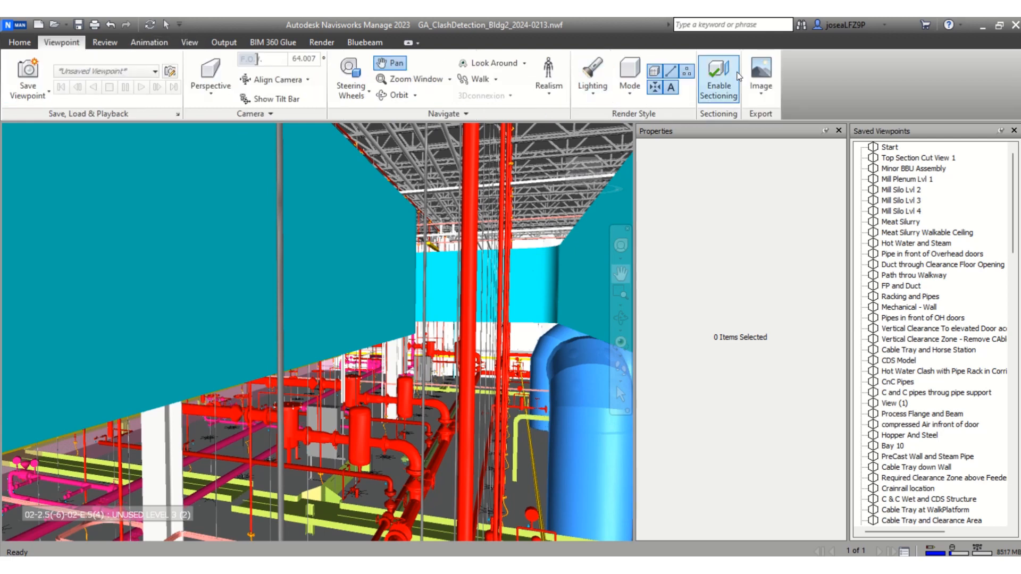
pyautogui.click(717, 76)
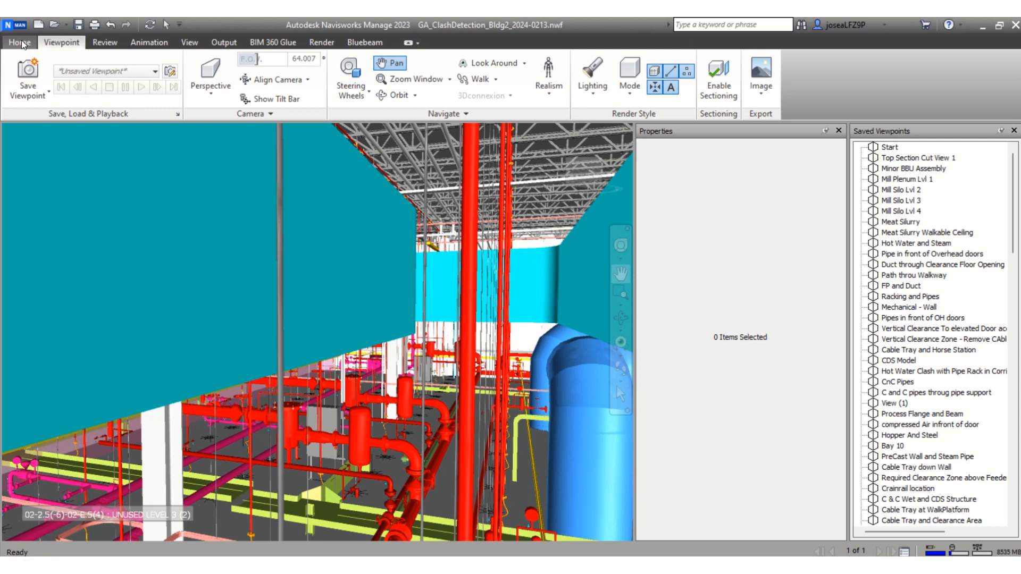
# - Start a Quick Find search of the model for Element ID 10435134 from the Home tools
pyautogui.click(19, 41)
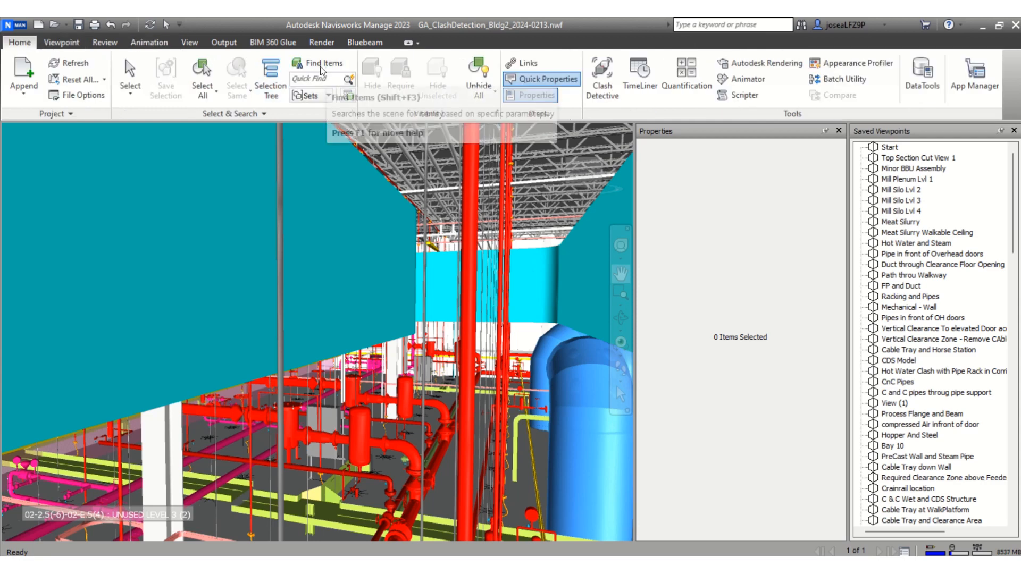
pyautogui.click(309, 78)
pyautogui.write('10435134')
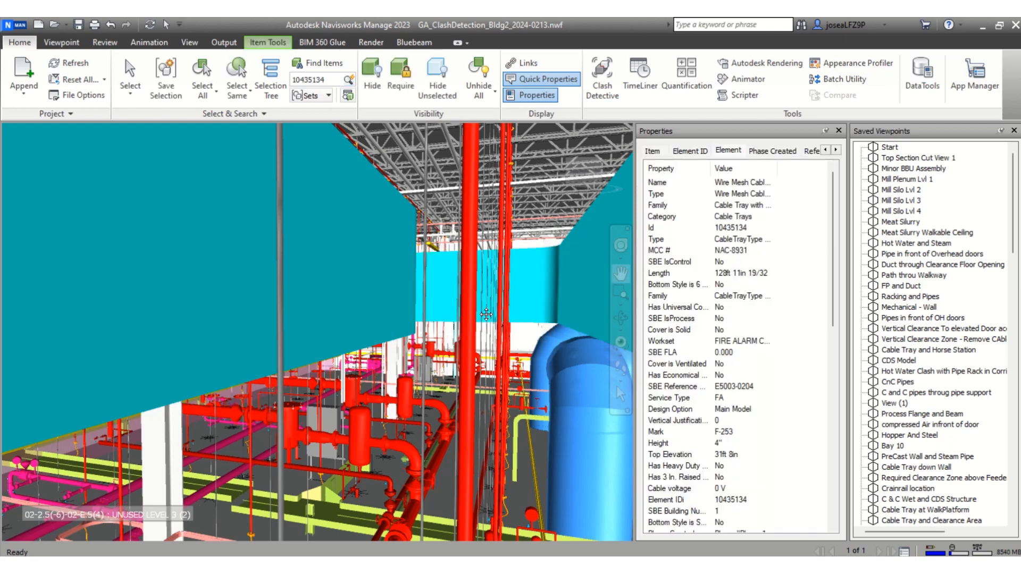
pyautogui.moveTo(337, 447)
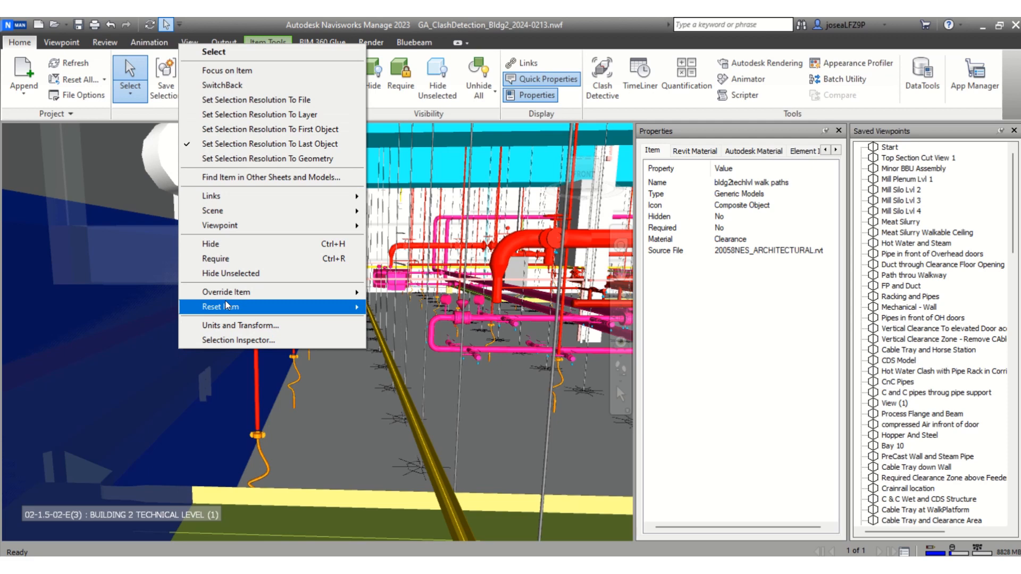
# - Dismiss the context menu and show the Element ID property of cable tray 10435134
pyautogui.click(211, 245)
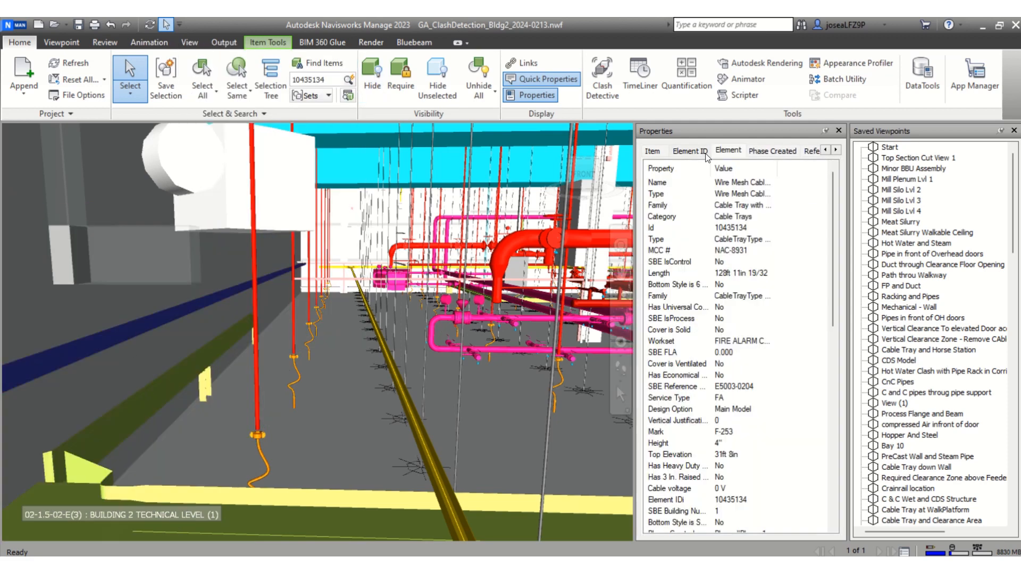
pyautogui.click(690, 150)
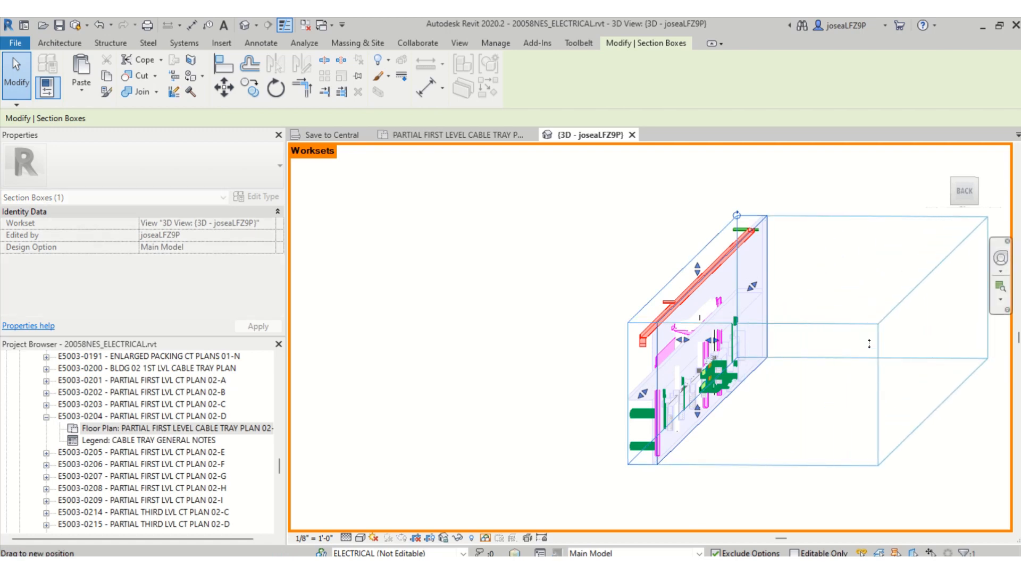
# - Drag the 3D section box outward to reveal surrounding trays, then return to the cable tray floor plan
pyautogui.click(690, 294)
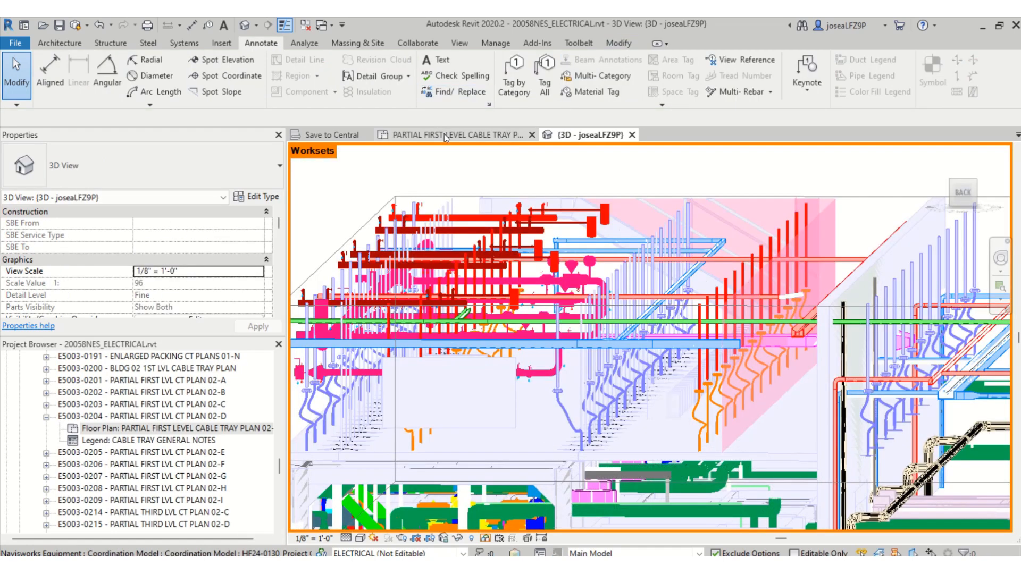
pyautogui.click(456, 135)
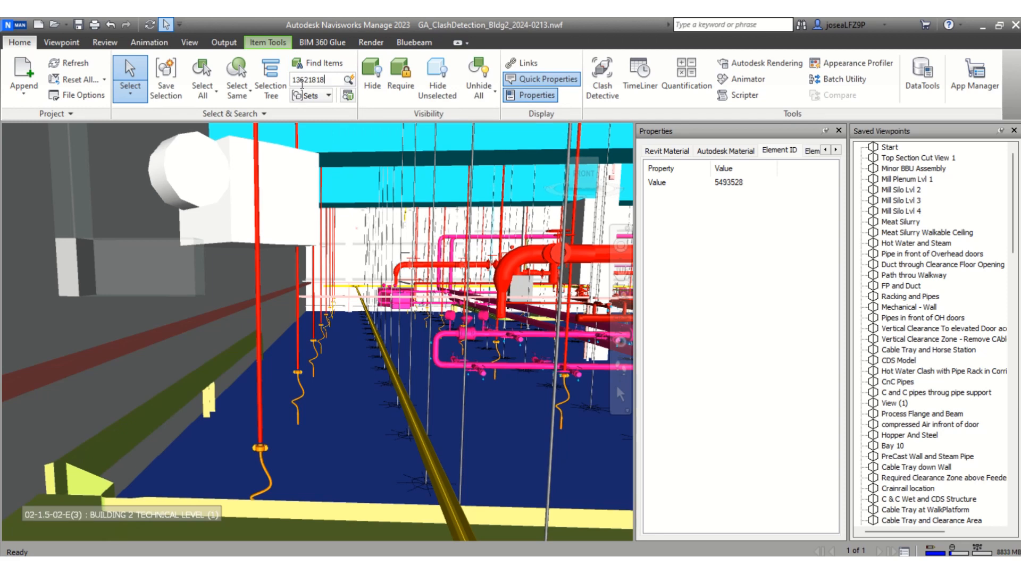
# - Run Quick Find for Element ID 13621818 to locate and select that cable tray
pyautogui.click(349, 78)
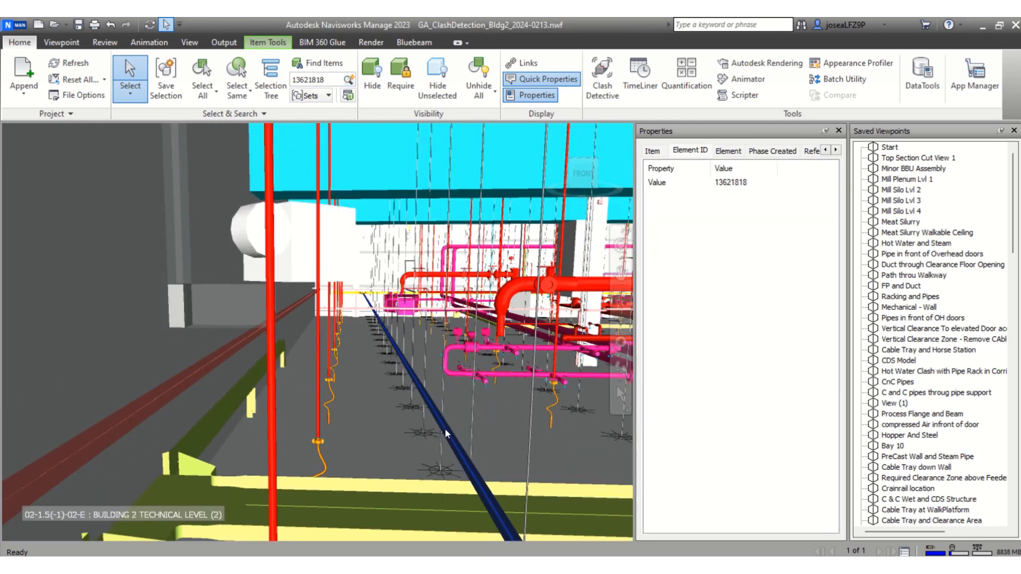
pyautogui.moveTo(457, 457)
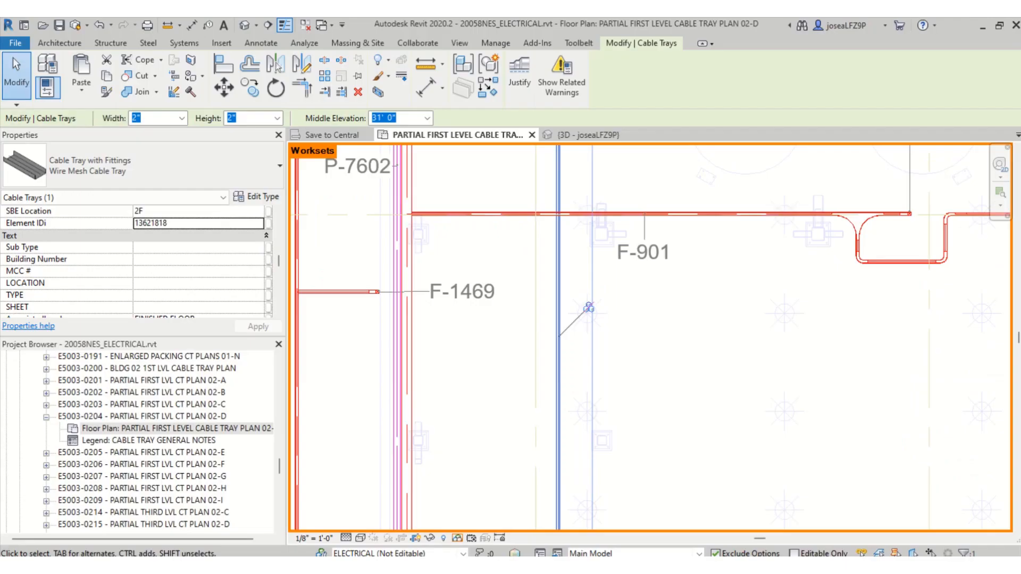
pyautogui.moveTo(736, 404)
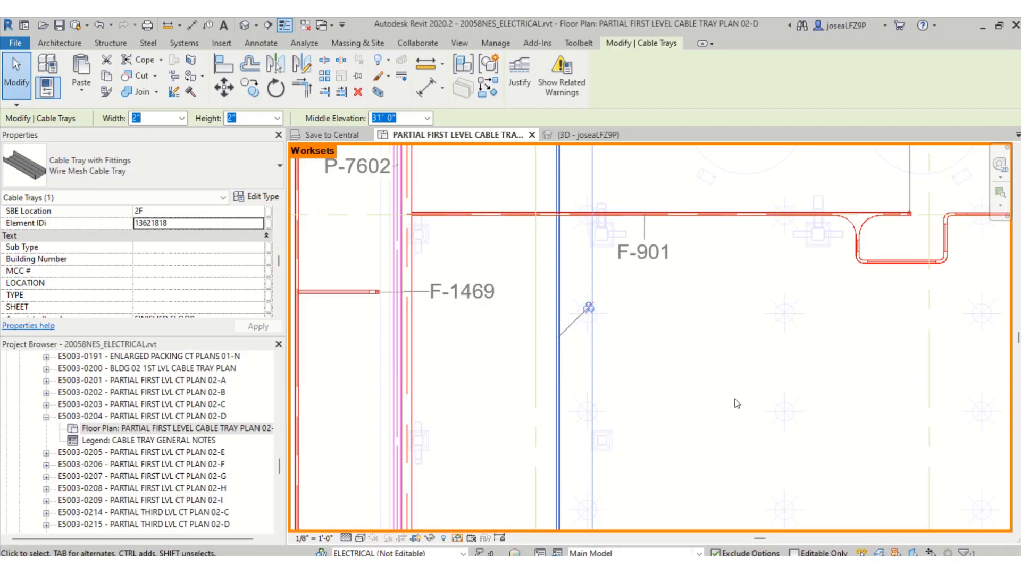